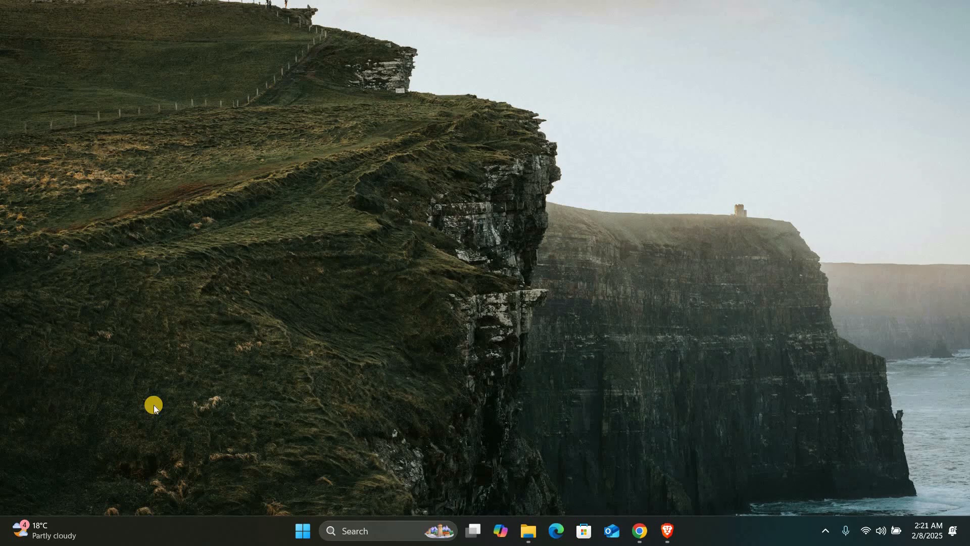
mouse_move(369, 441)
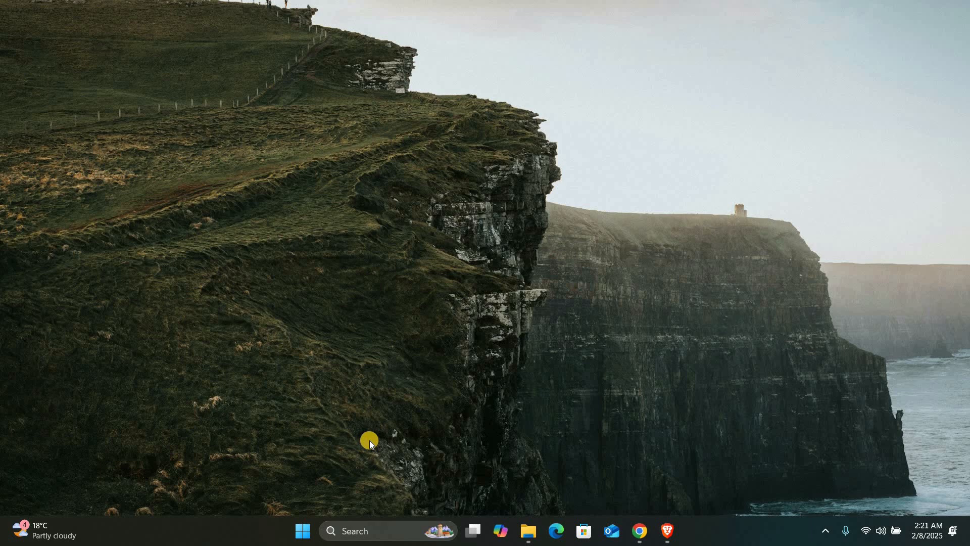
mouse_move(340, 460)
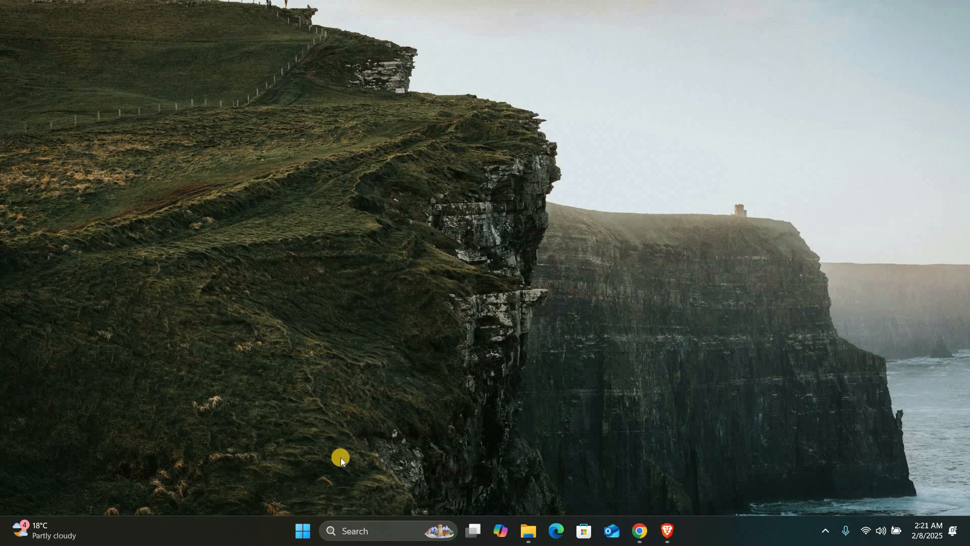
mouse_move(303, 531)
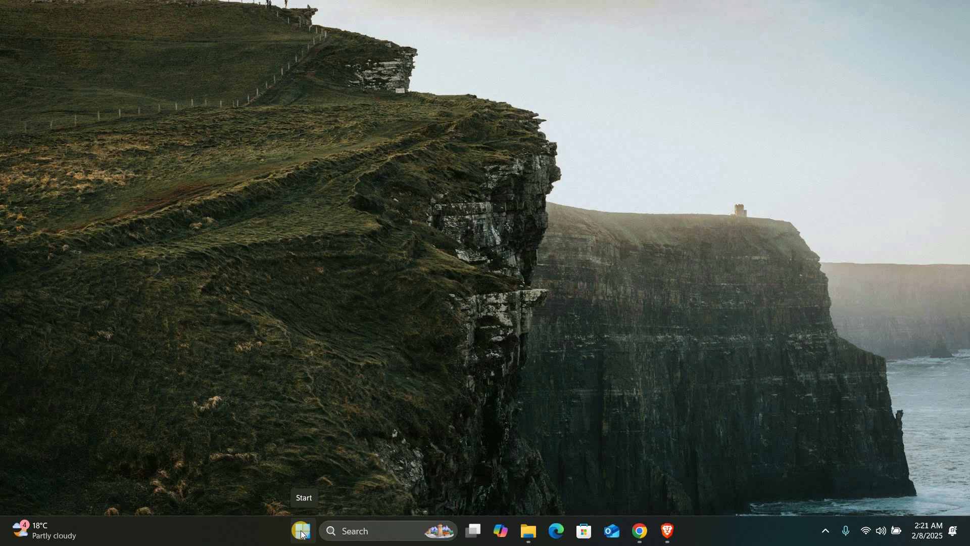
Step: Launch Registry Editor from a Start menu search for 'registry Editor'
left_click(302, 531)
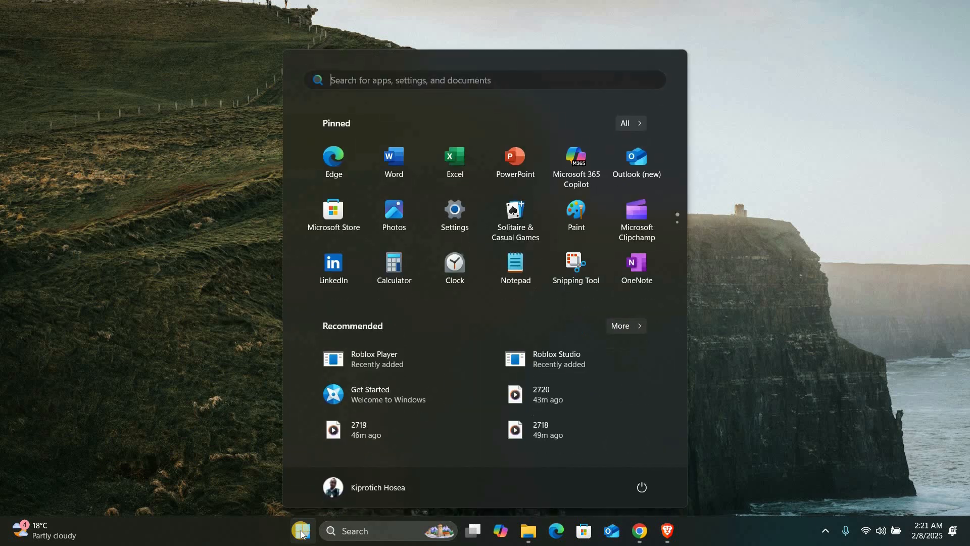
type("registry Editor")
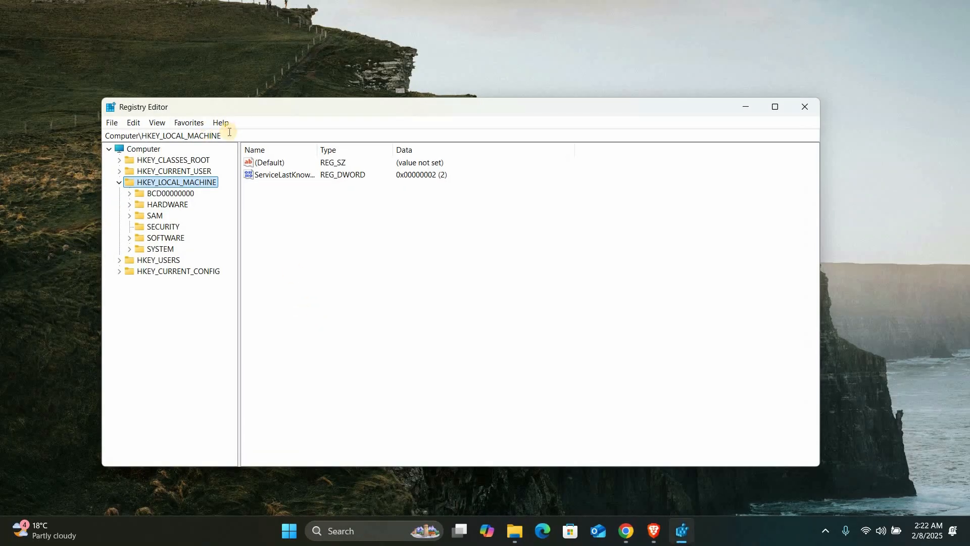
Step: Select the System key under HKEY_LOCAL_MACHINE\HARDWARE\DESCRIPTION to list its values
left_click(183, 135)
type("\\HARDWARE\\DESCRIPTION\\System")
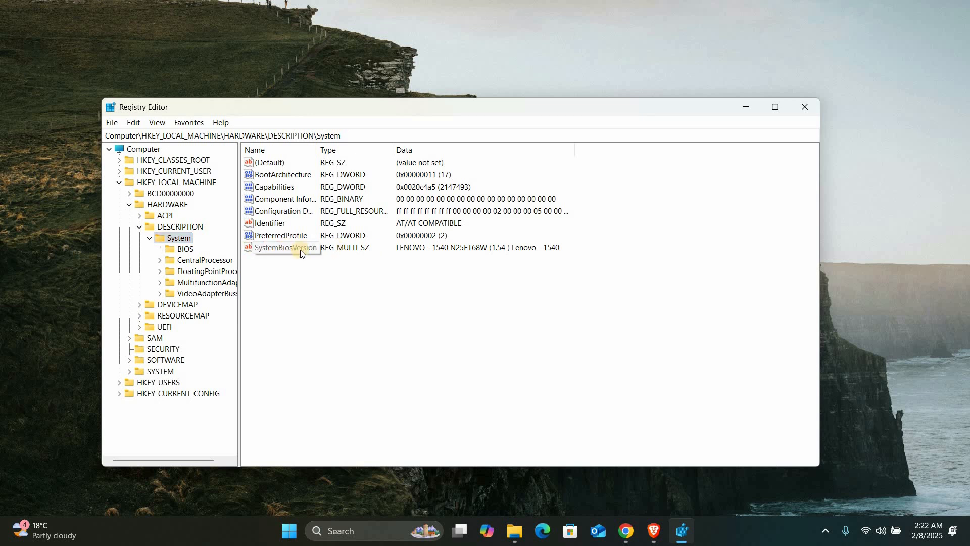
Step: Change the SystemBiosVersion multi-string data to NOBOX-1 and save it
double_click(285, 247)
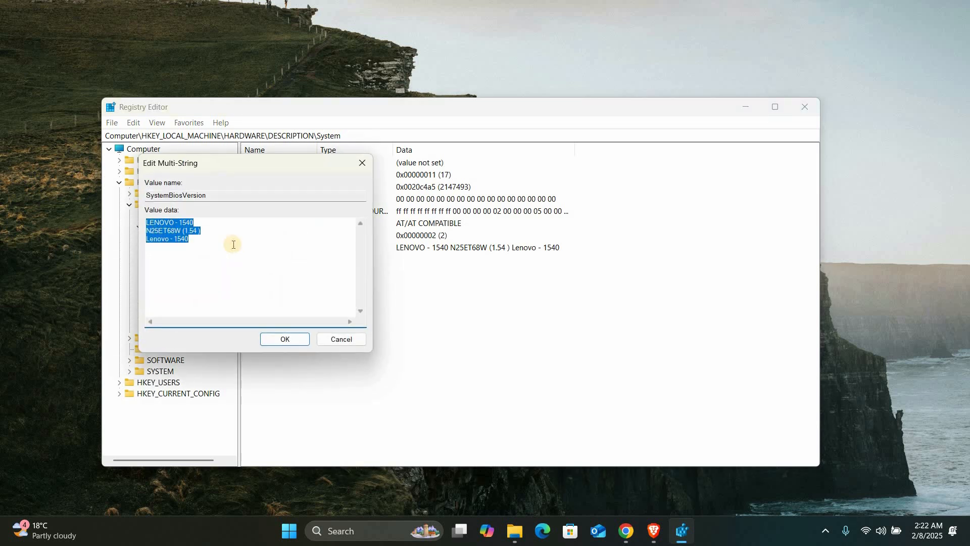
type("NOBOX-1")
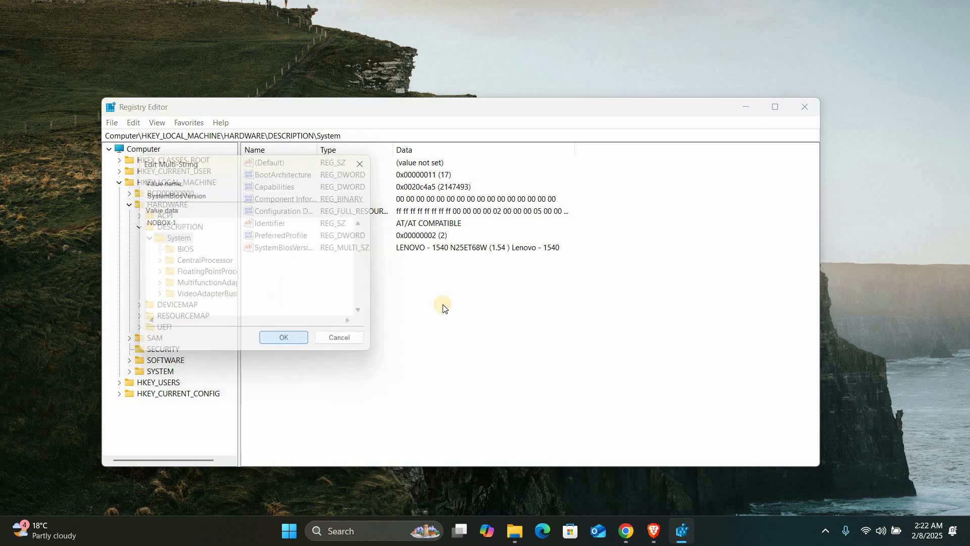
left_click(283, 337)
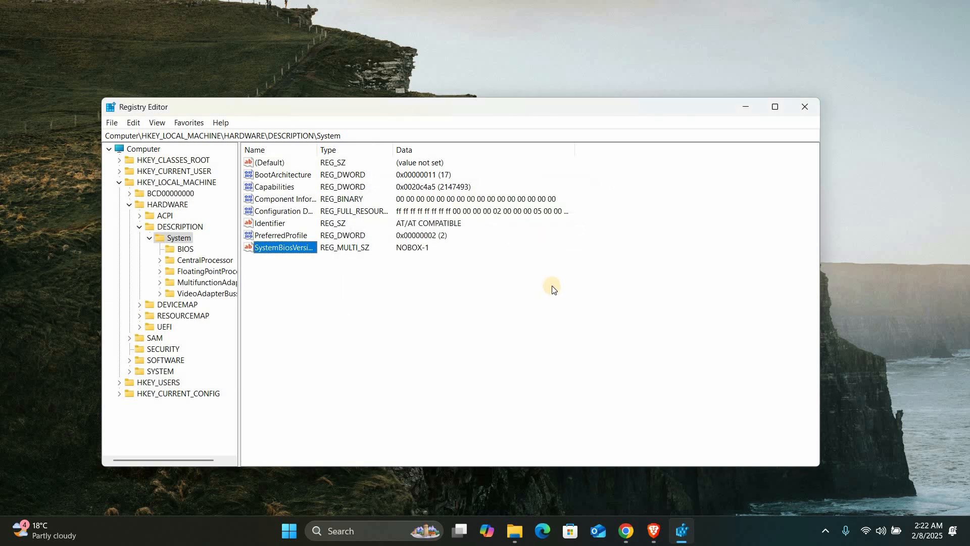
mouse_move(553, 288)
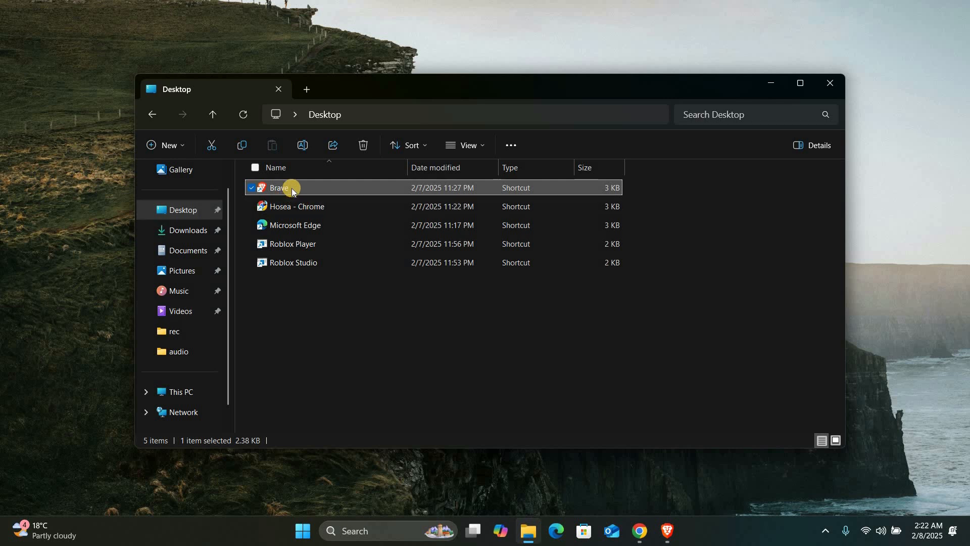
Step: Show the Properties window of the Brave shortcut on the Desktop
right_click(278, 188)
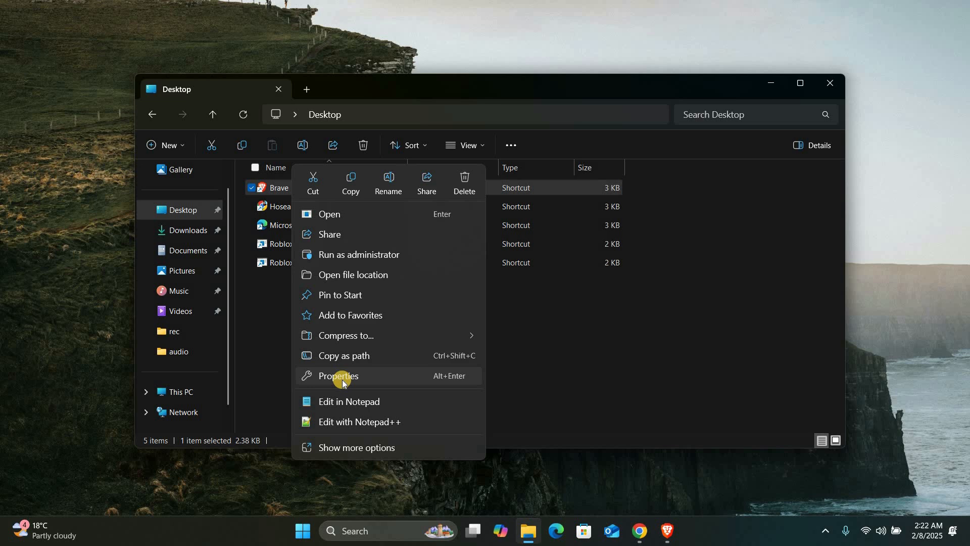
left_click(338, 376)
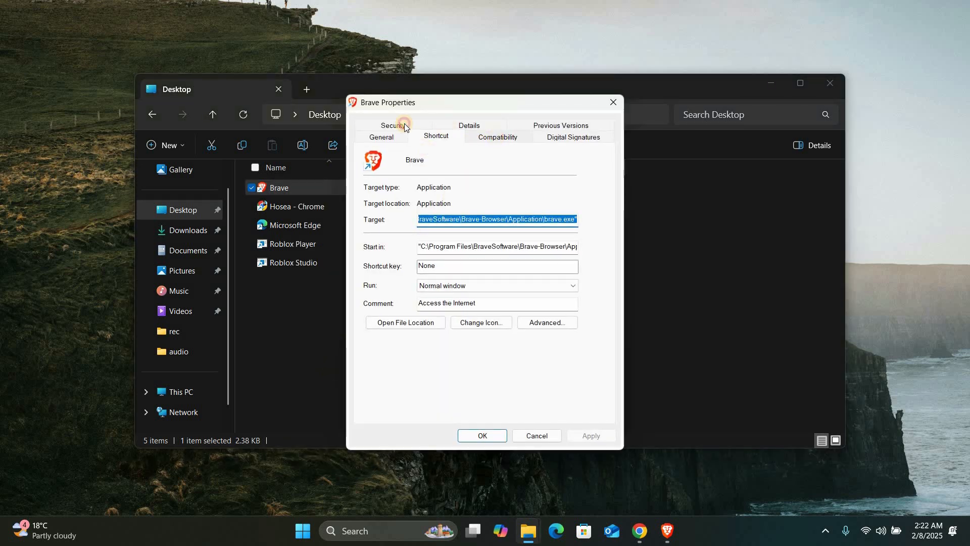
Step: Enable 'Run this program in compatibility mode for' with Windows 8 on the Brave shortcut
left_click(496, 136)
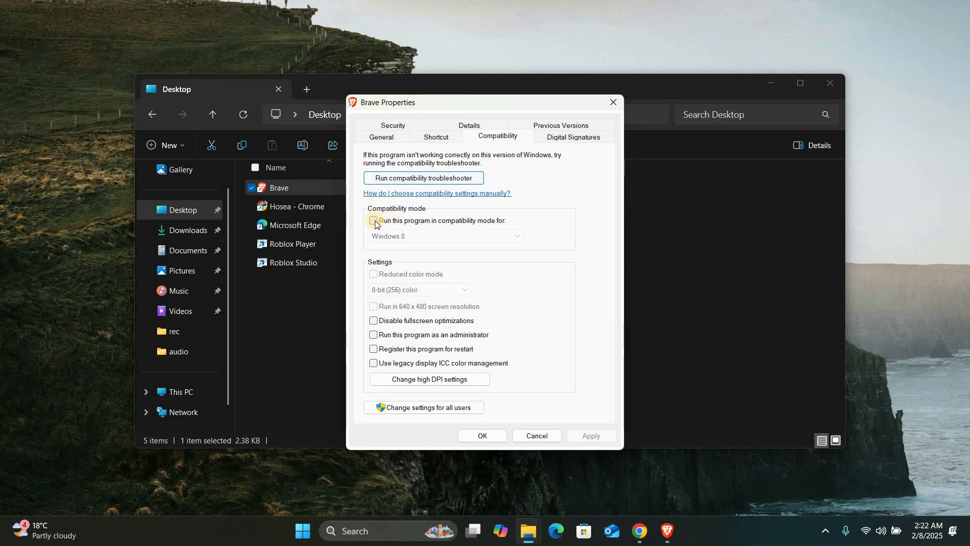
left_click(374, 221)
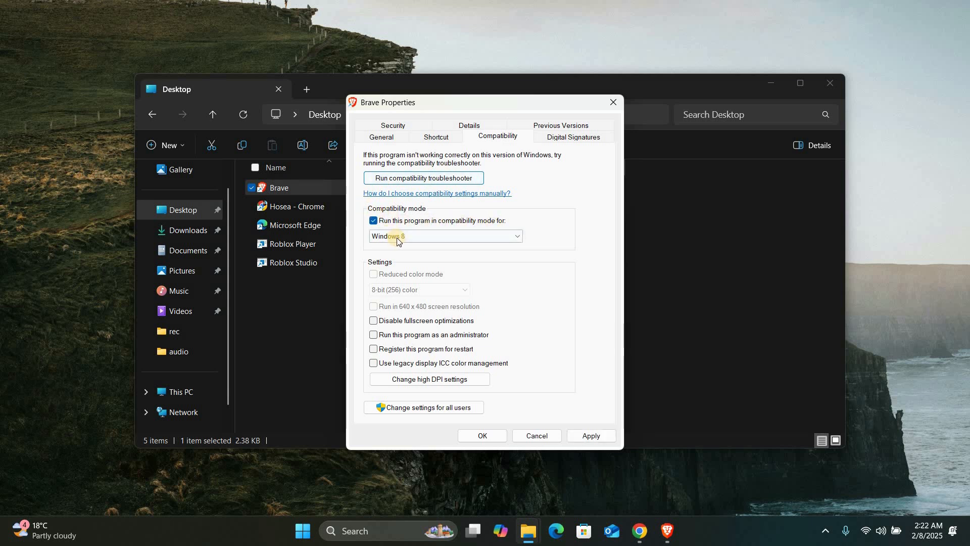
left_click(444, 236)
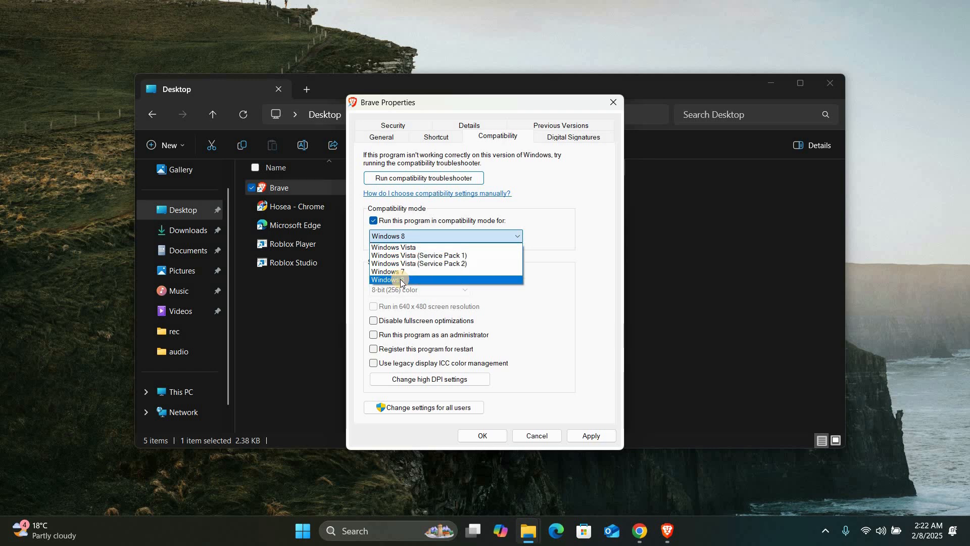
left_click(388, 280)
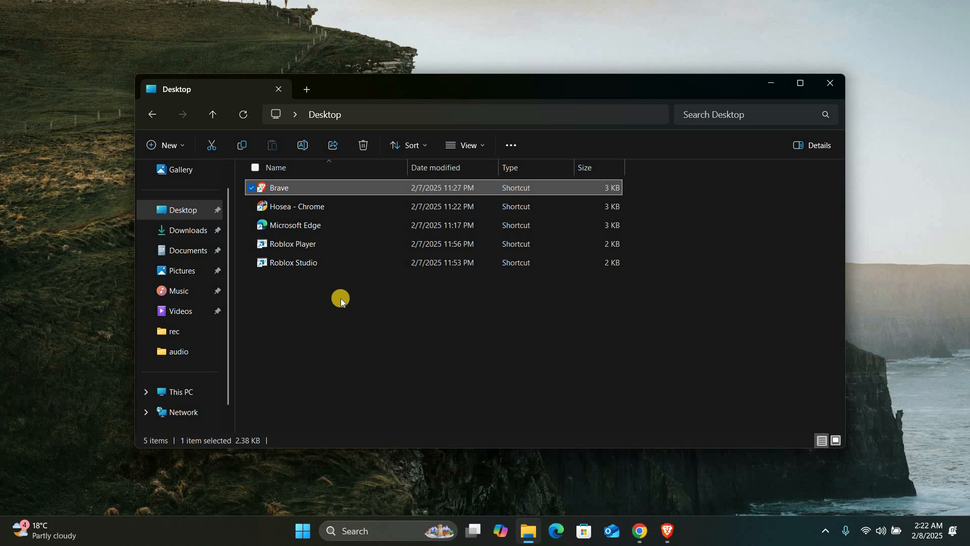
mouse_move(345, 290)
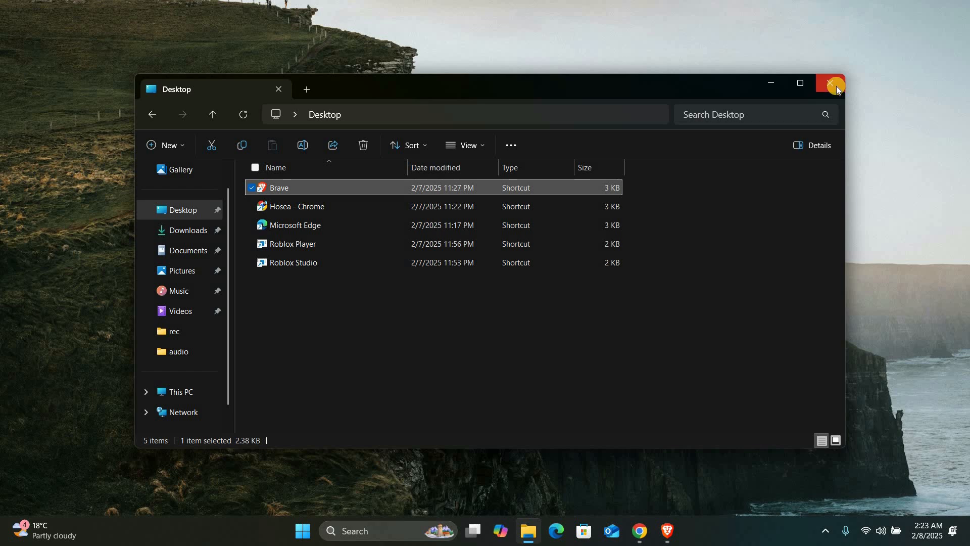
mouse_move(831, 83)
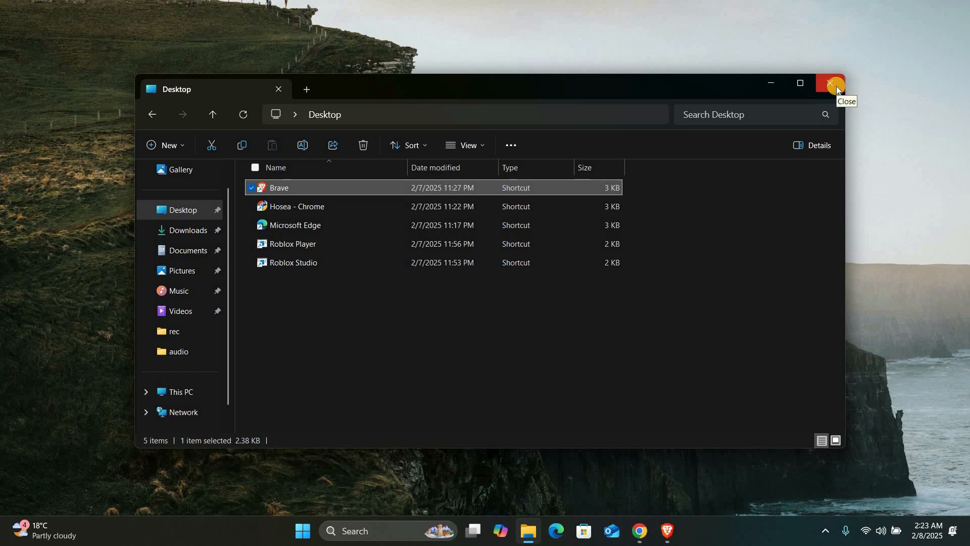